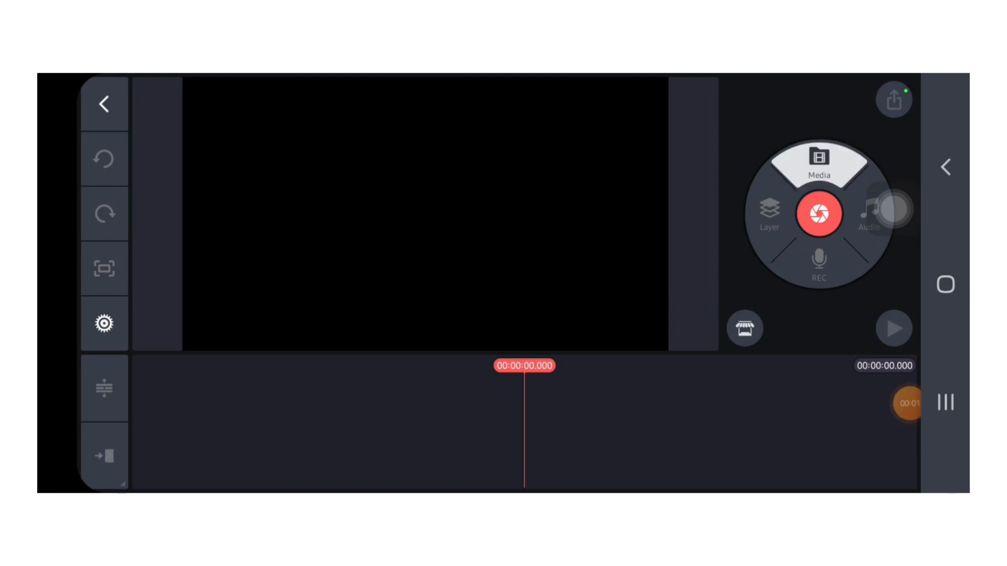
# Add the roughly seven-second blue energy-burst video clip from the media folder to the timeline
pyautogui.click(818, 164)
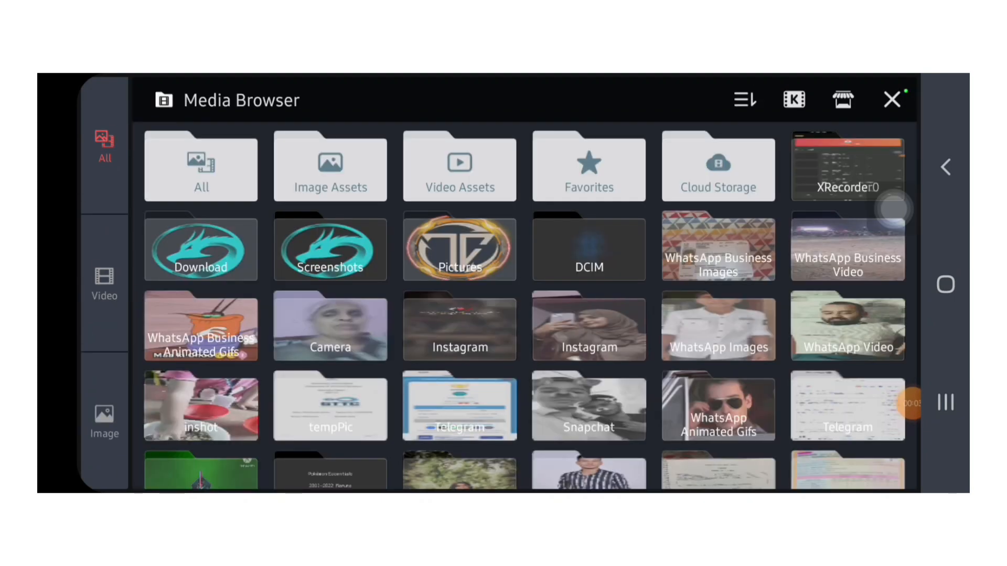
pyautogui.click(587, 248)
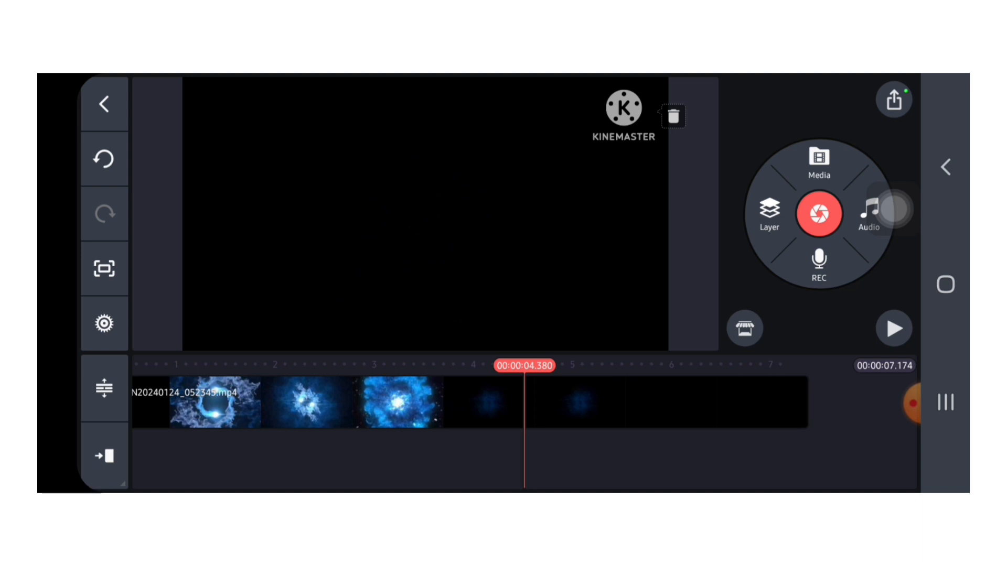
pyautogui.hscroll(-3)
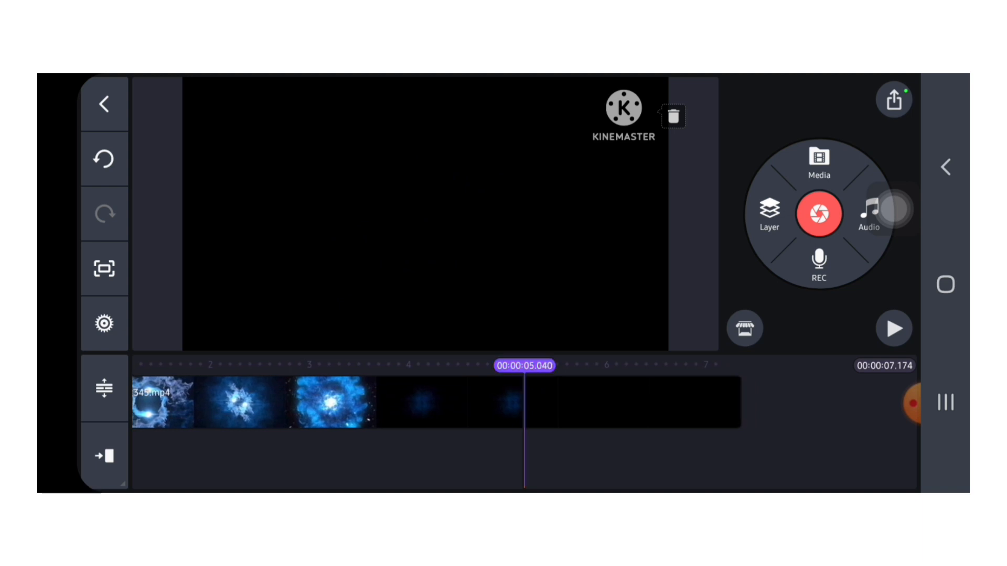
# Trim the right end of the background clip at the 5-second mark
pyautogui.click(437, 401)
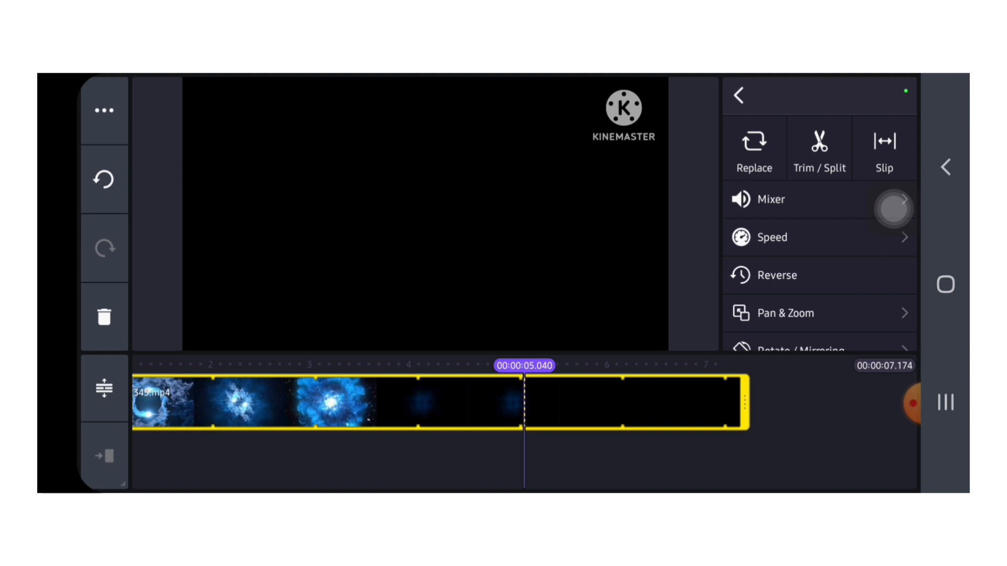
pyautogui.click(819, 148)
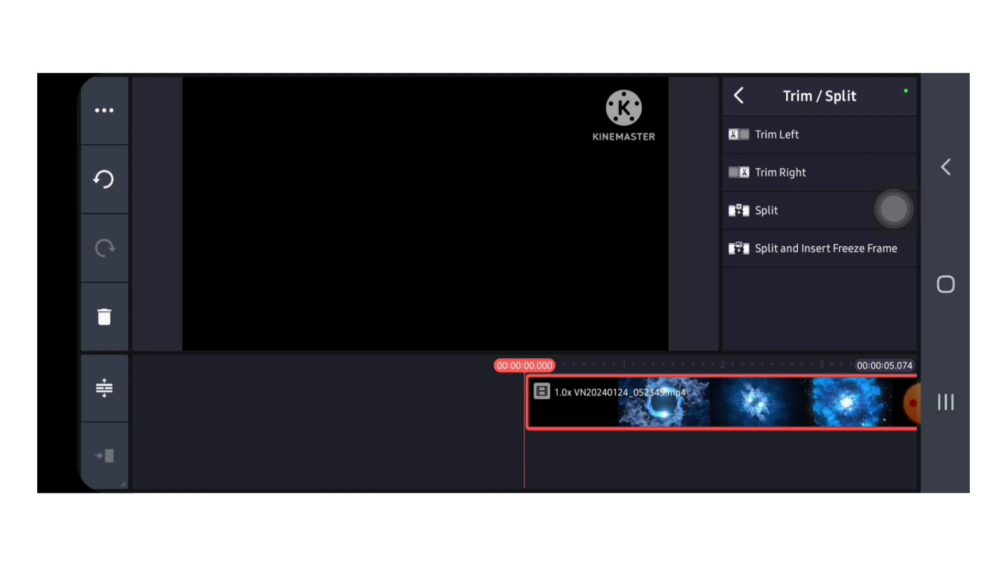
pyautogui.click(739, 95)
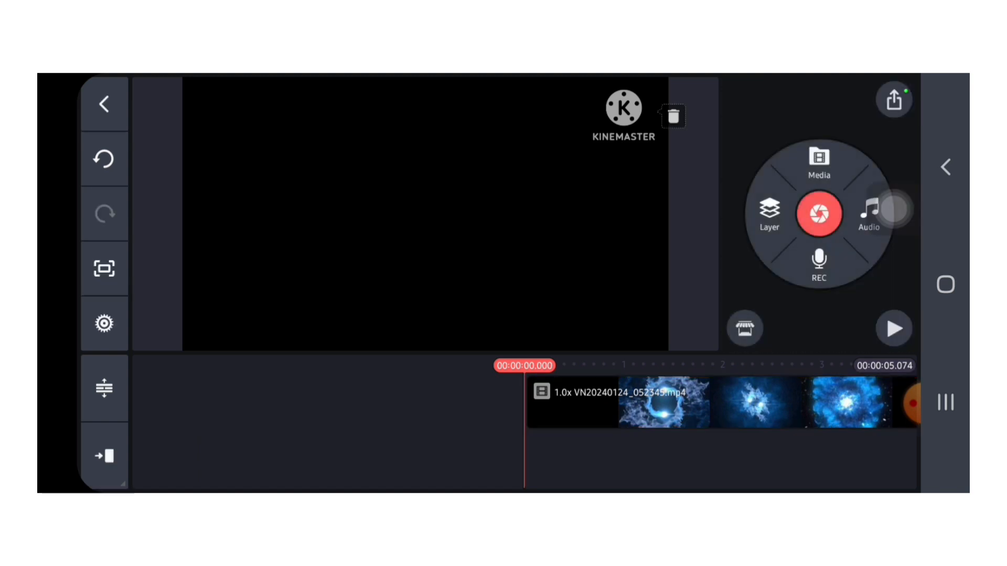
pyautogui.click(769, 211)
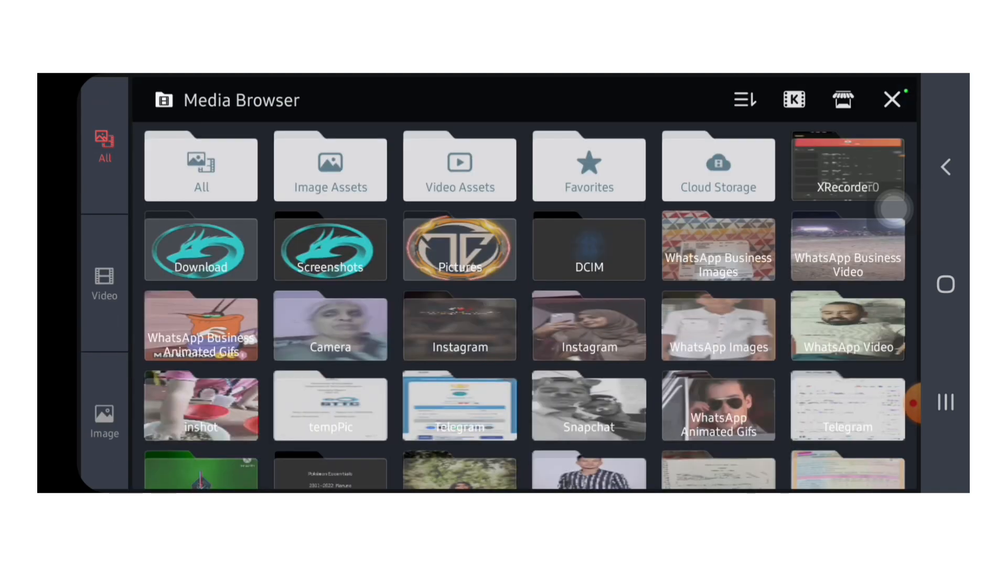
# Add the dragon logo PNG as a layer, shrink it, and extend it to the clip's end
pyautogui.click(891, 100)
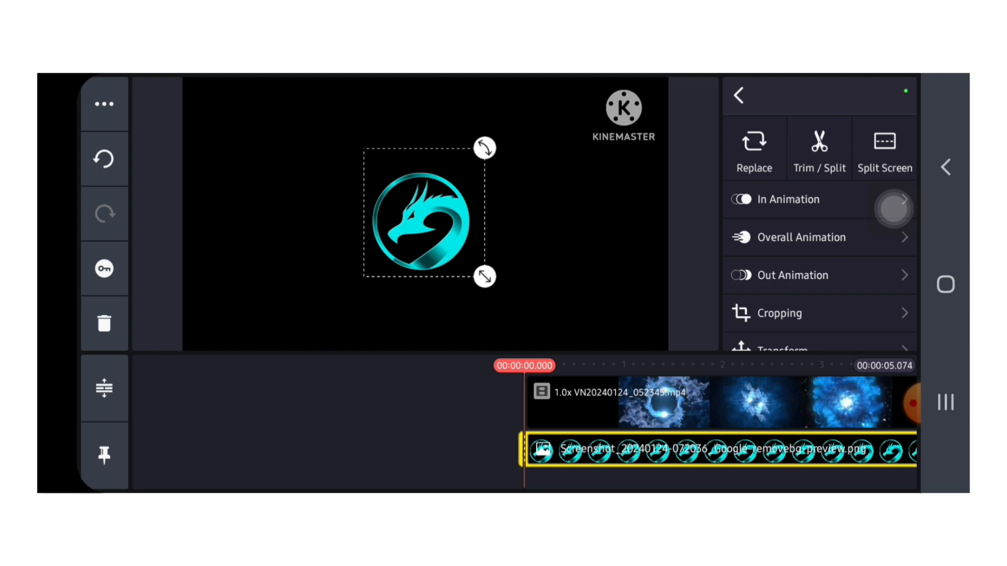
pyautogui.moveTo(483, 277); pyautogui.dragTo(454, 250)
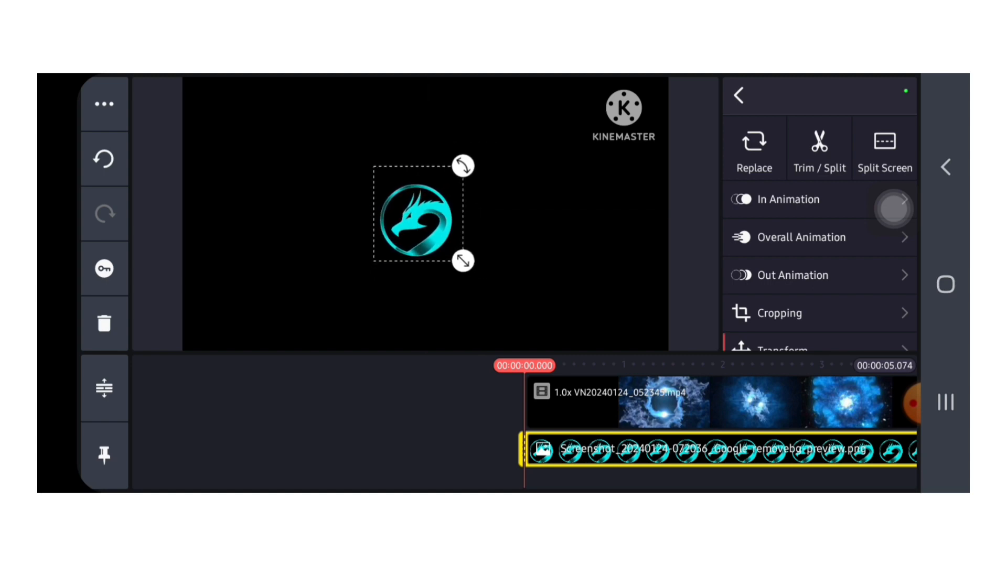
pyautogui.moveTo(421, 221); pyautogui.dragTo(423, 219)
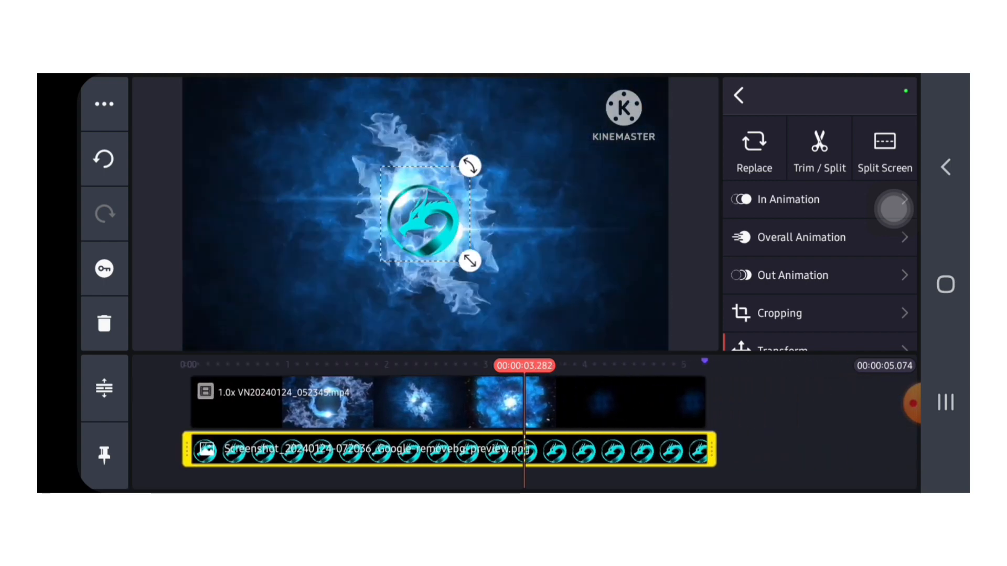
pyautogui.click(739, 95)
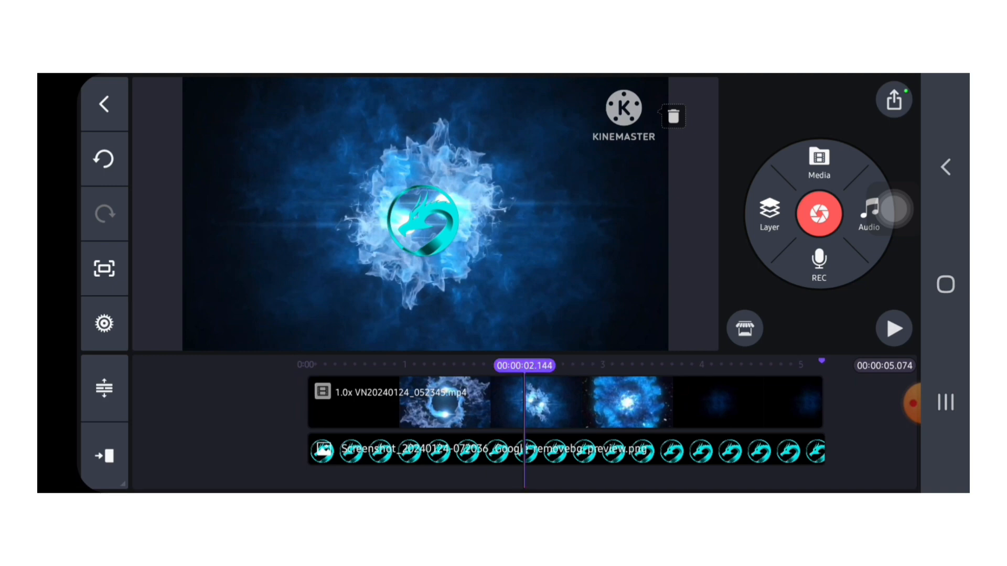
# Trim the logo layer's start to about 2.1 s and give it a 0.5 s Scale Up entrance
pyautogui.click(450, 450)
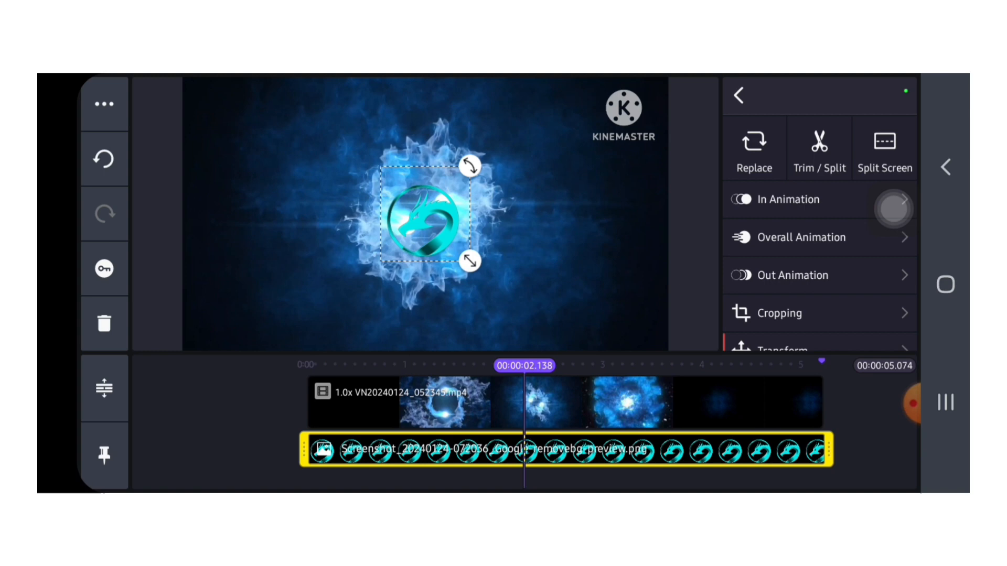
pyautogui.click(818, 149)
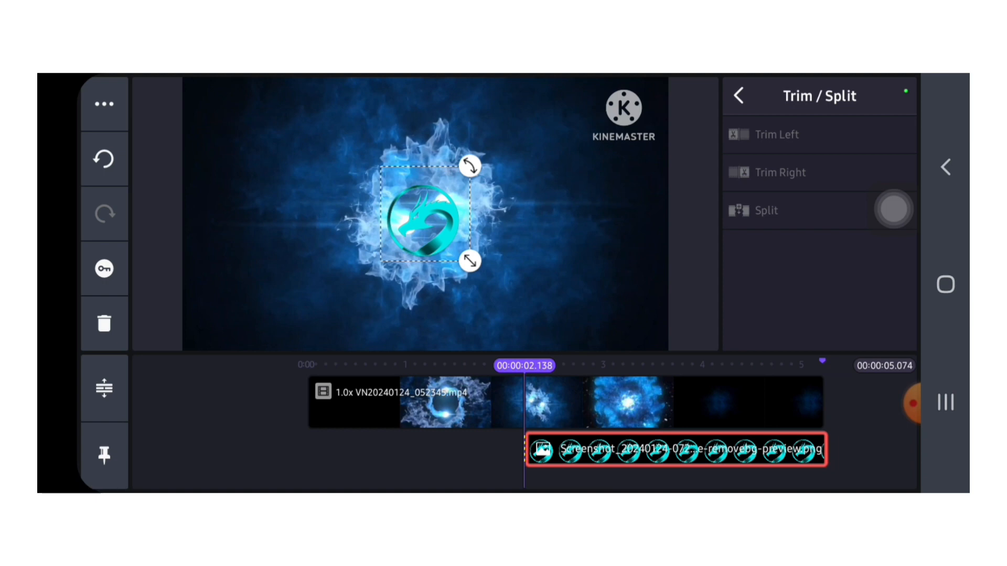
pyautogui.click(738, 95)
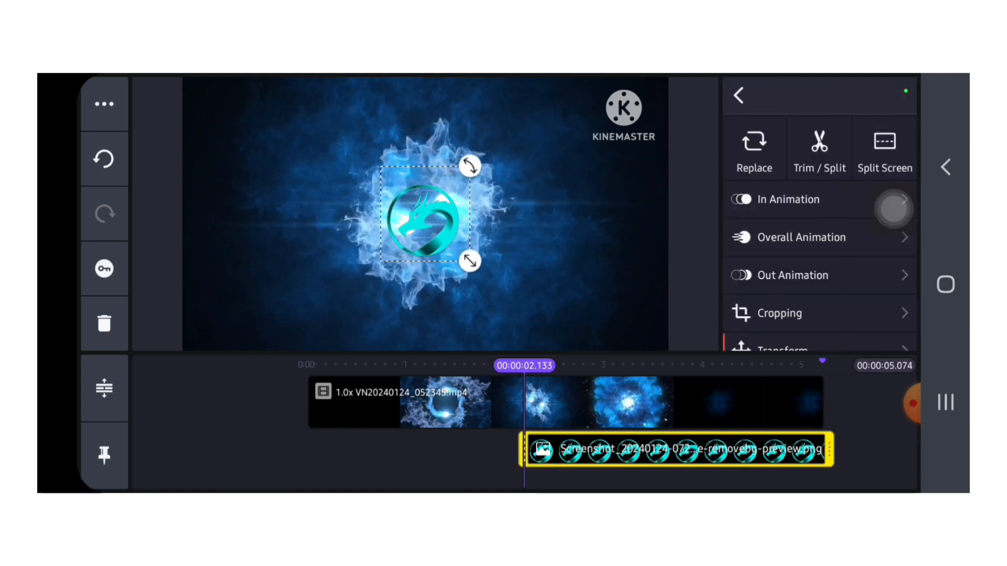
pyautogui.click(787, 199)
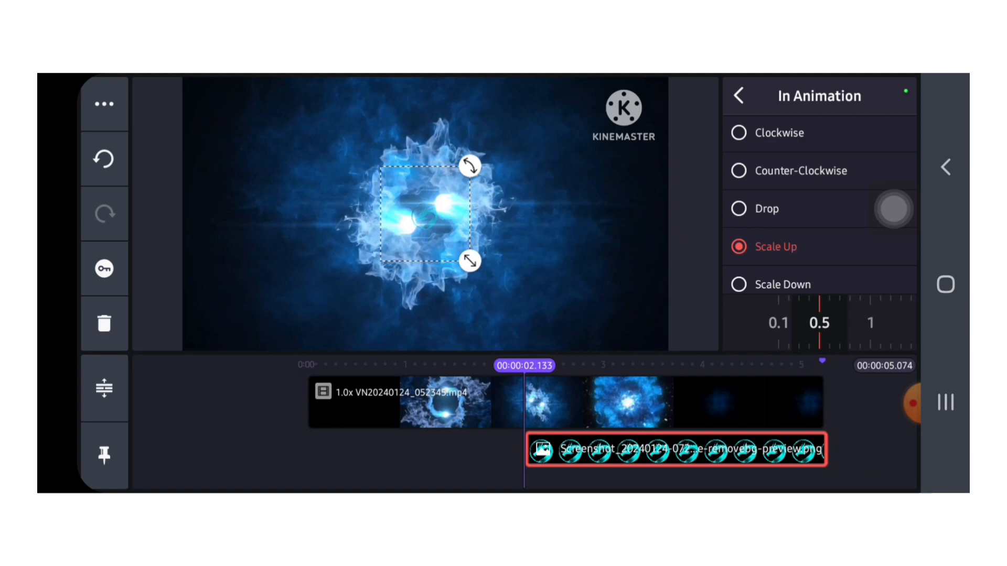
# Close the In Animation panel and bring up the sticker collections list
pyautogui.click(738, 95)
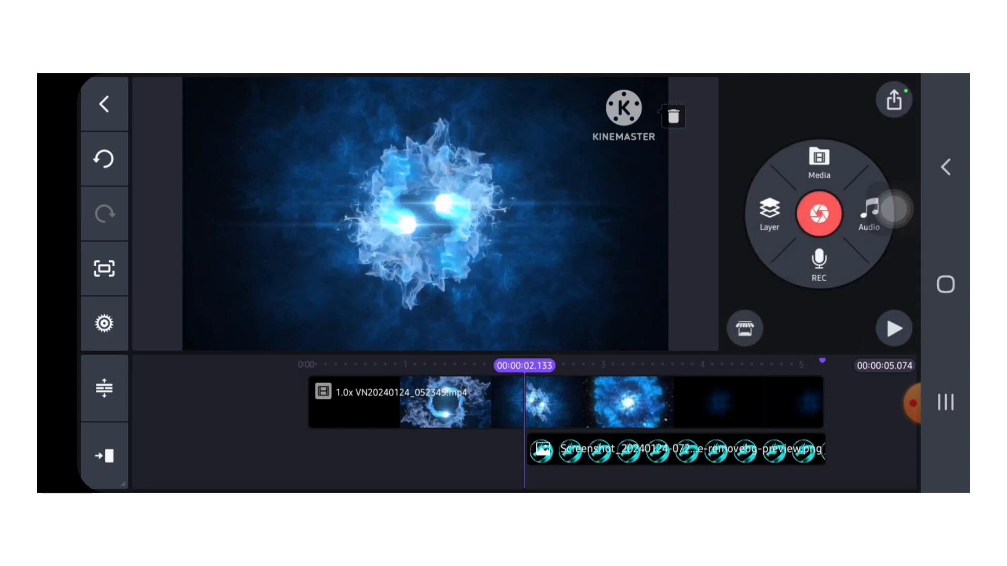
pyautogui.click(769, 212)
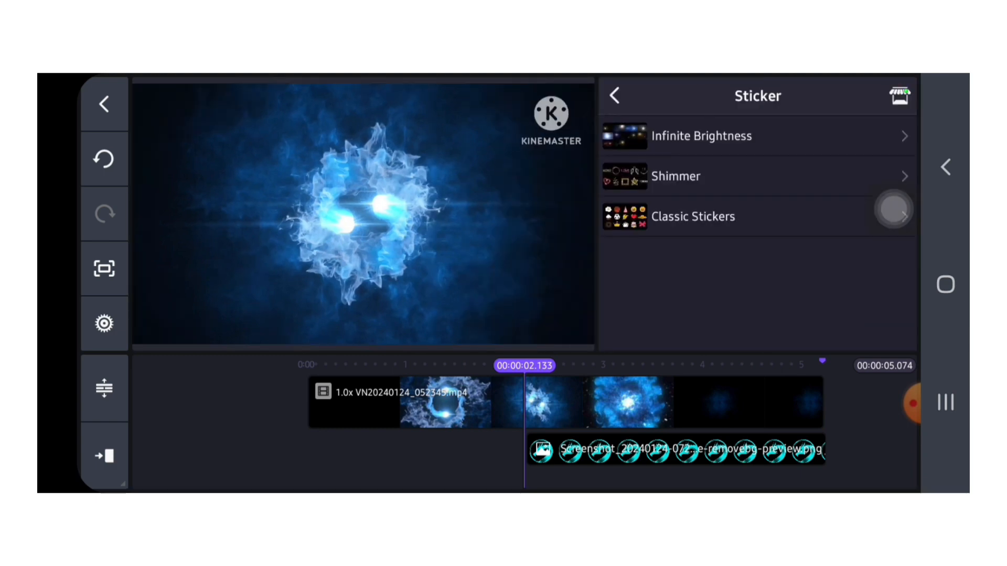
# Add the gold Shimmer ring sticker and centre it over the dragon logo
pyautogui.click(674, 176)
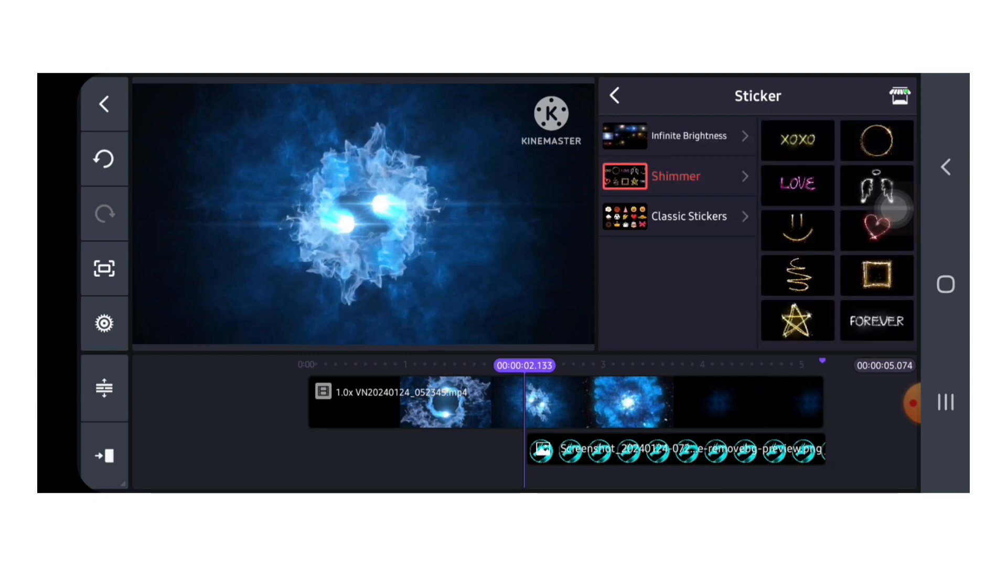
pyautogui.click(877, 140)
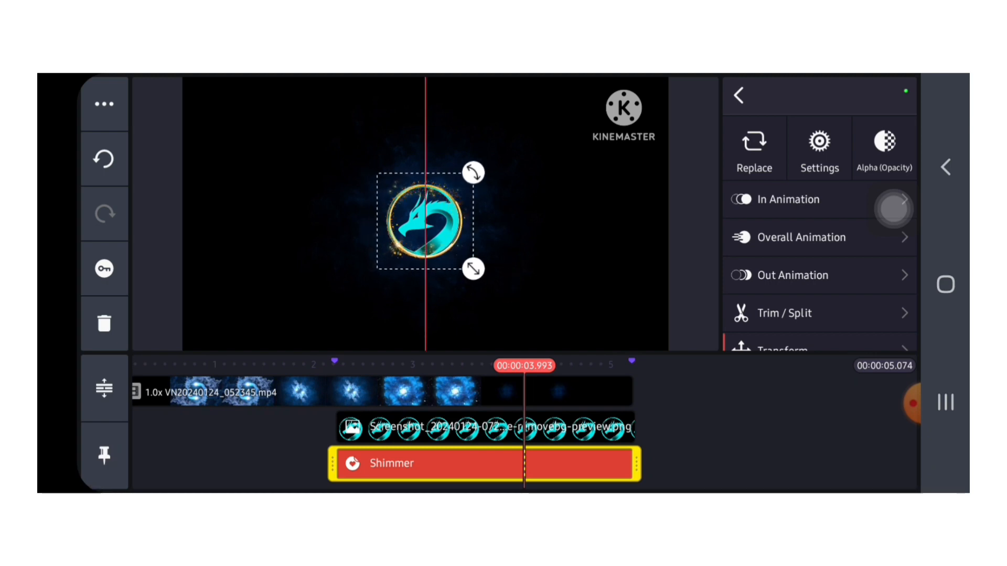
pyautogui.moveTo(425, 218); pyautogui.dragTo(425, 215)
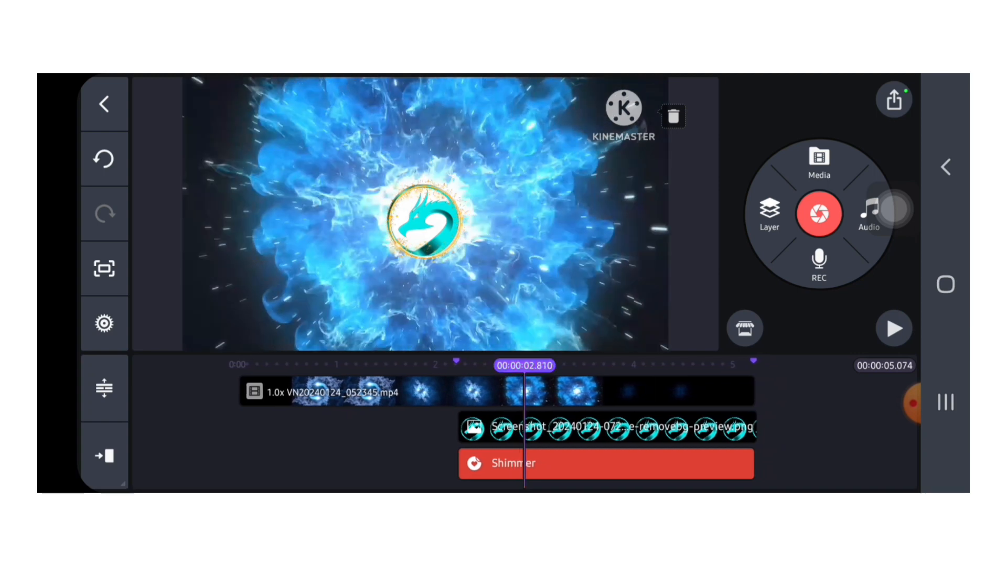
# Add an Infinite Brightness lens-flare sticker layer from about 2.8 s to the video's end
pyautogui.click(769, 212)
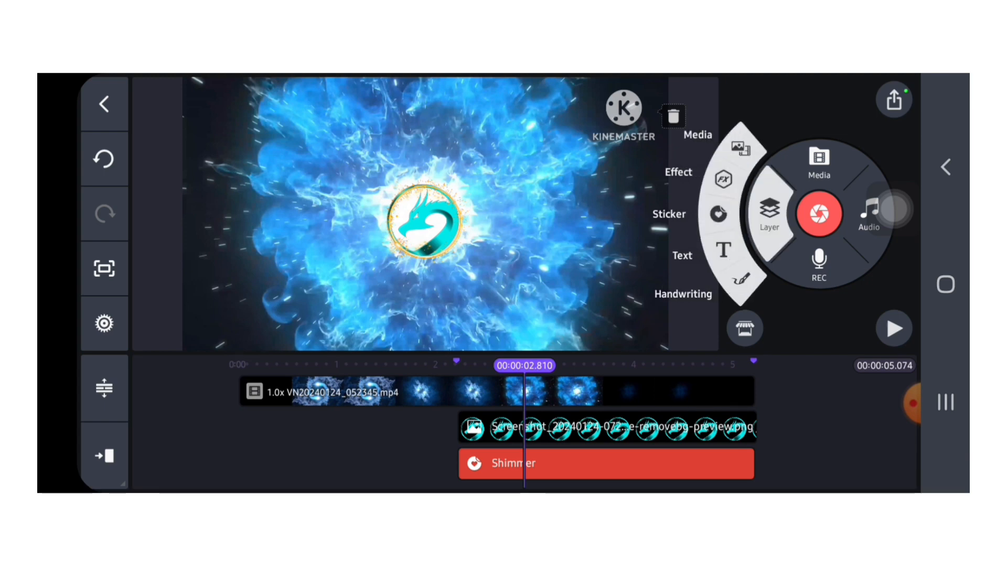
pyautogui.click(669, 214)
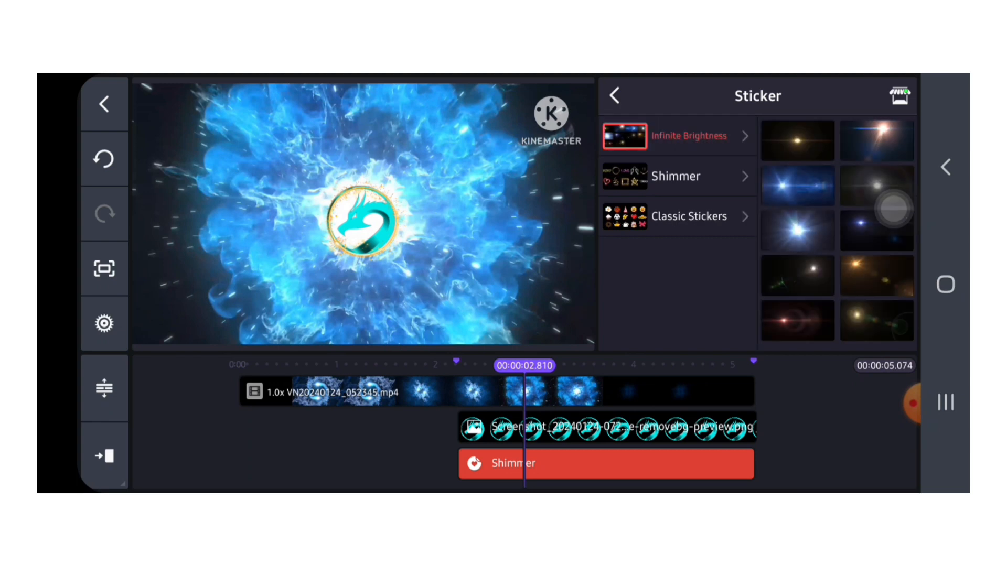
pyautogui.click(798, 187)
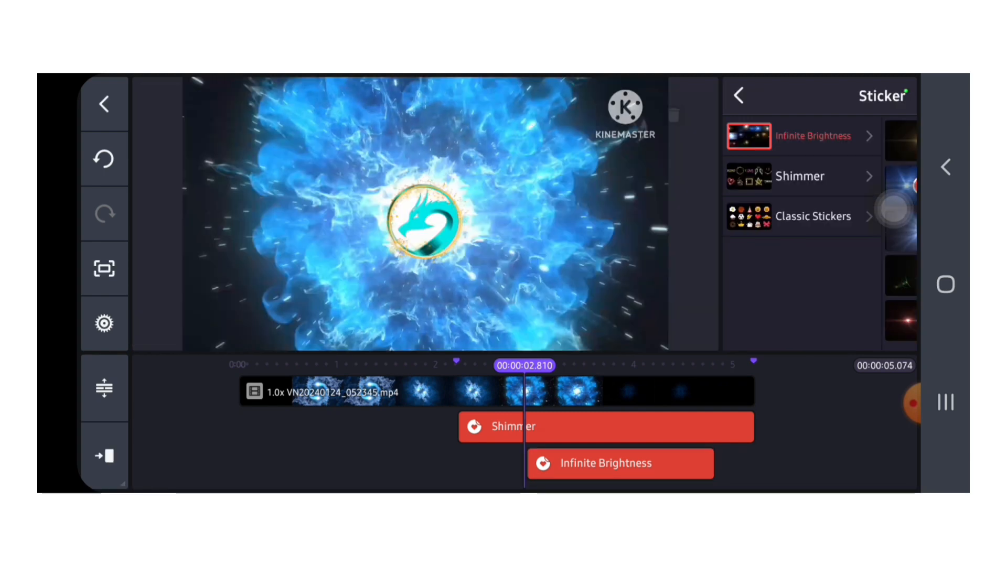
pyautogui.click(605, 463)
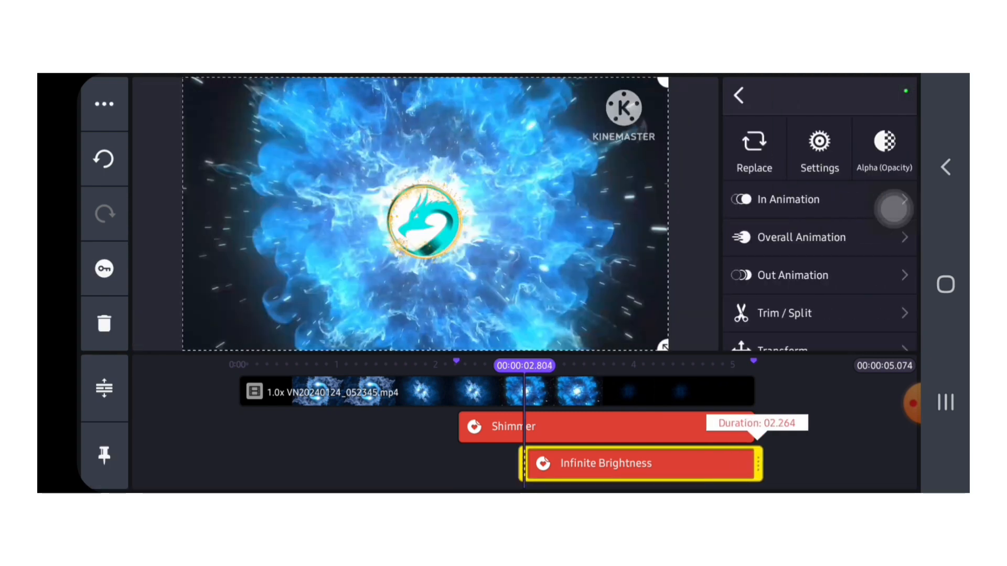
pyautogui.click(738, 95)
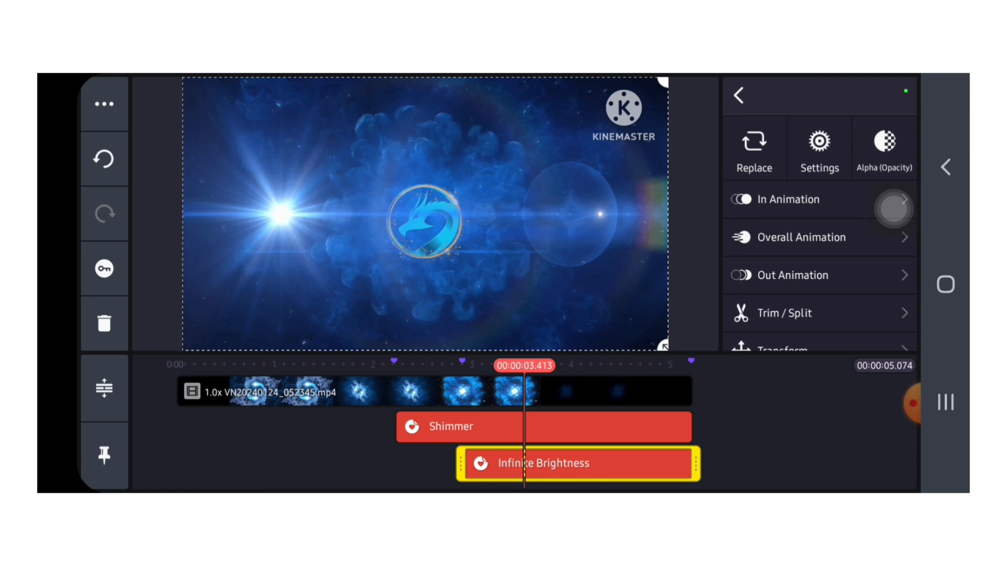
# Set the Infinite Brightness sticker's blending mode to Screen
pyautogui.scroll(-3)
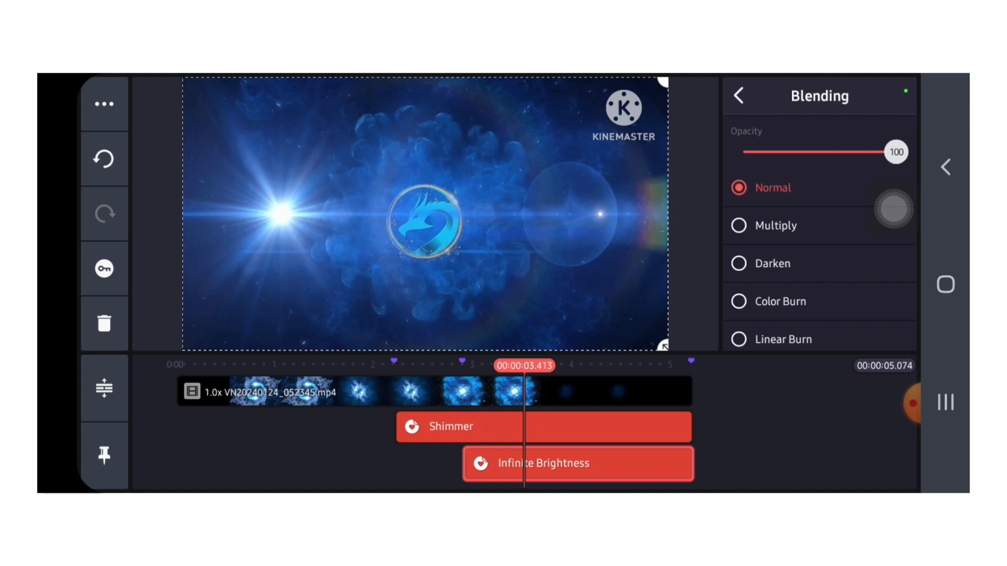
pyautogui.scroll(-3)
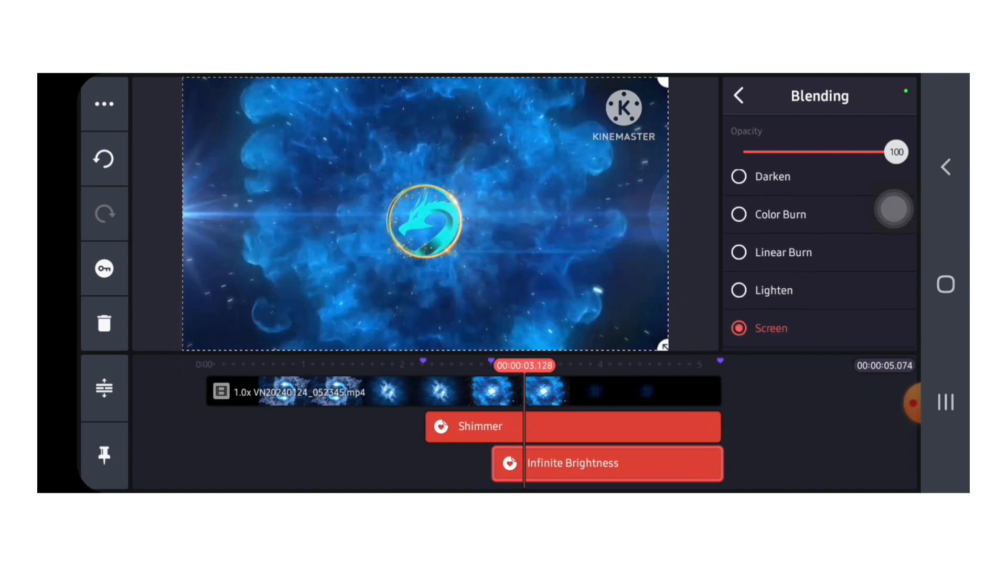
pyautogui.click(738, 96)
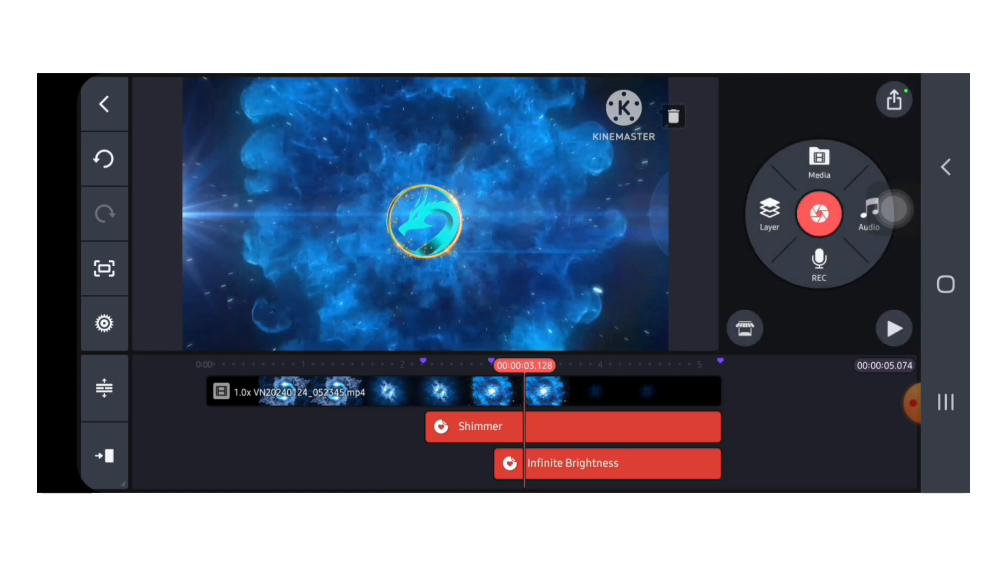
# Give the Shimmer ring layer a 0.5 s Scale Up entrance animation
pyautogui.click(475, 427)
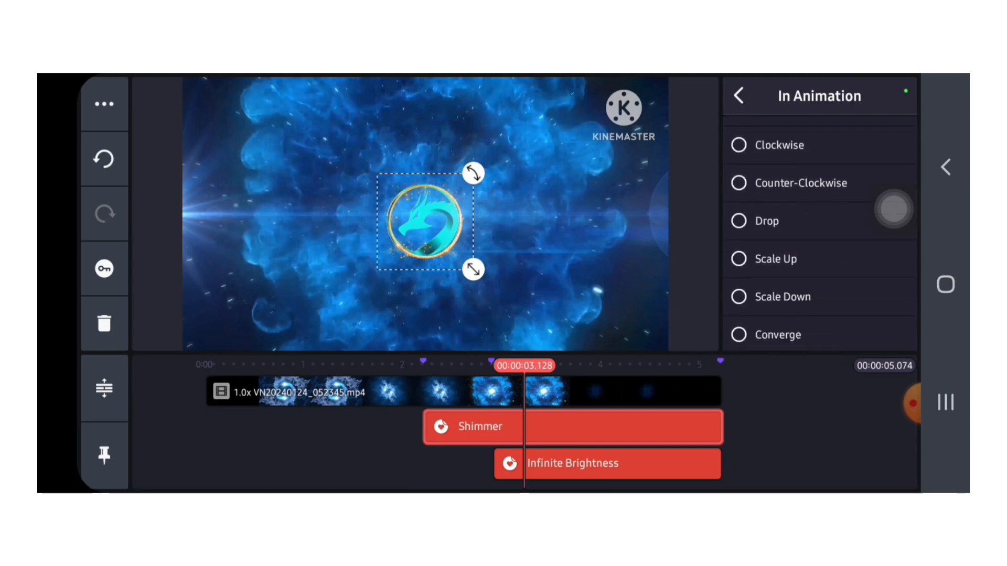
pyautogui.click(775, 259)
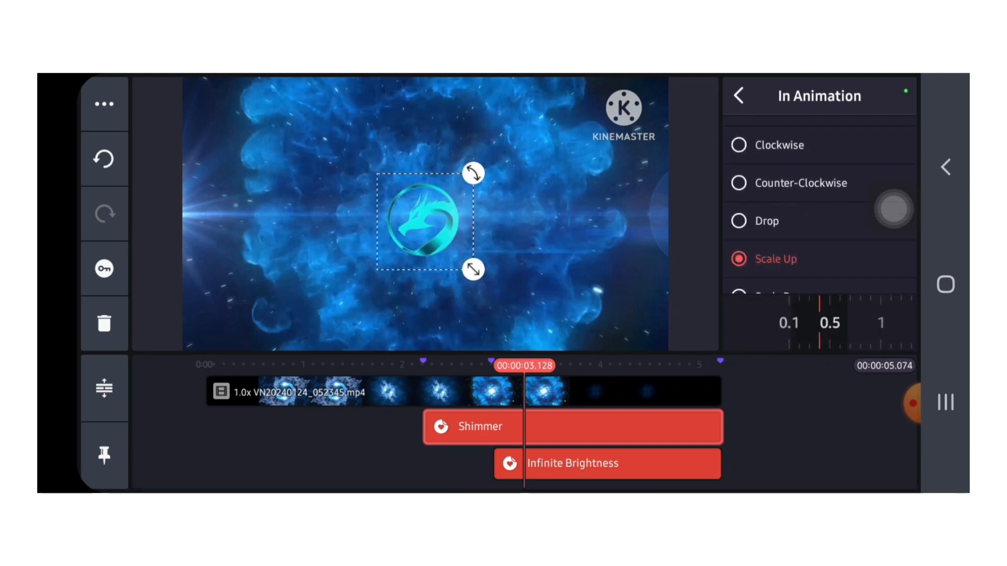
pyautogui.click(738, 95)
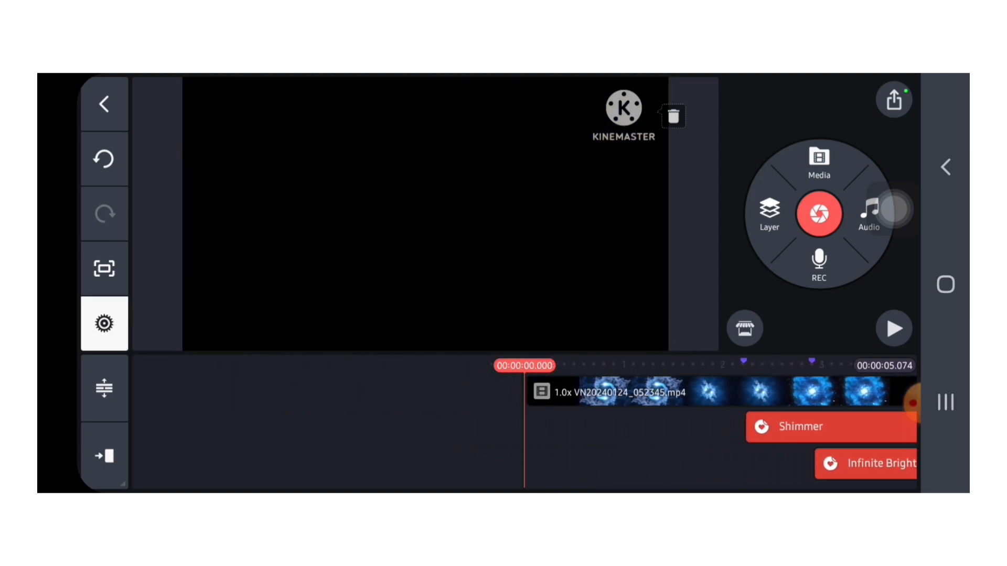
# Turn on the project's Video Fade-out and set its duration to 0.75 s
pyautogui.click(104, 323)
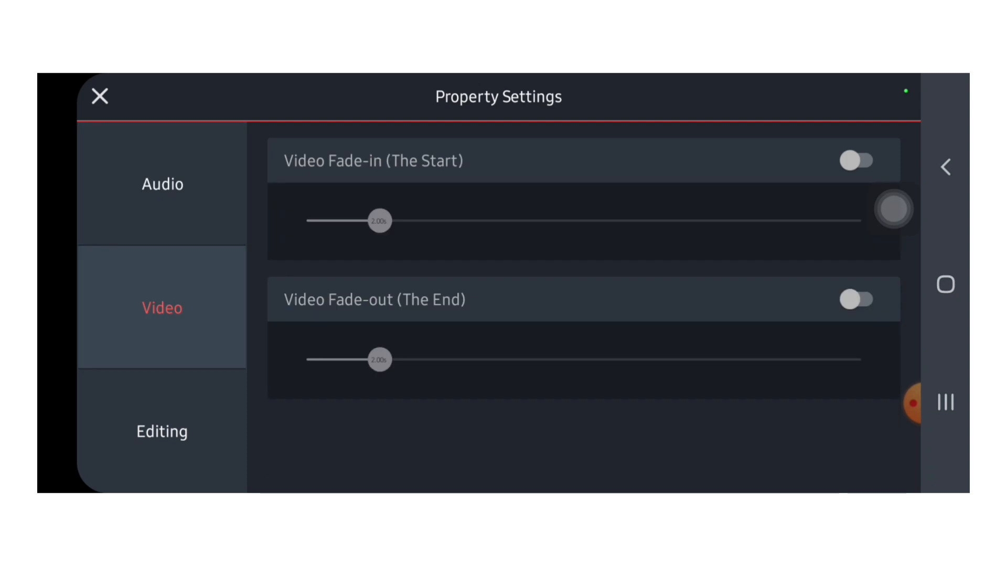
pyautogui.click(858, 300)
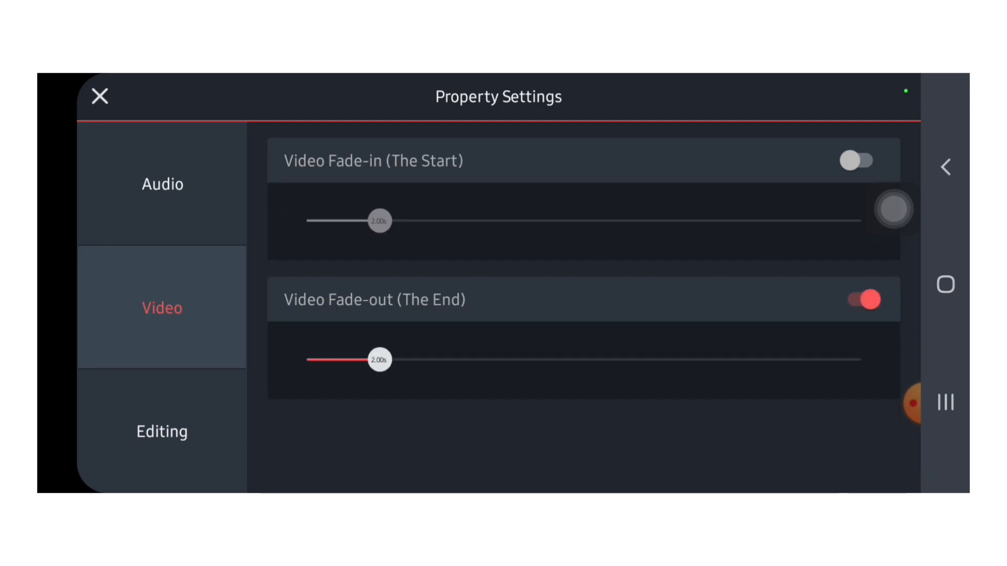
pyautogui.moveTo(380, 360); pyautogui.dragTo(340, 360)
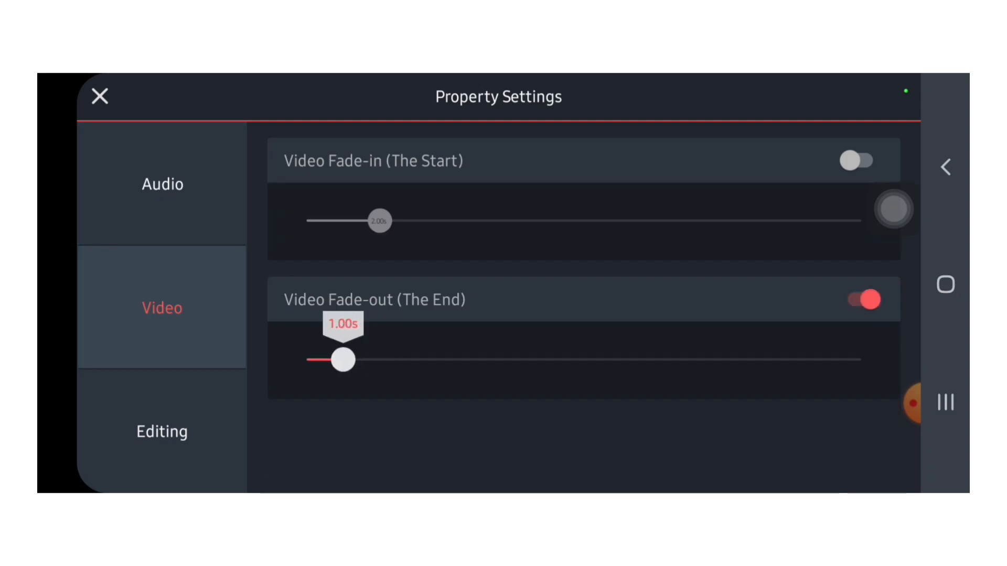
pyautogui.moveTo(343, 359); pyautogui.dragTo(334, 358)
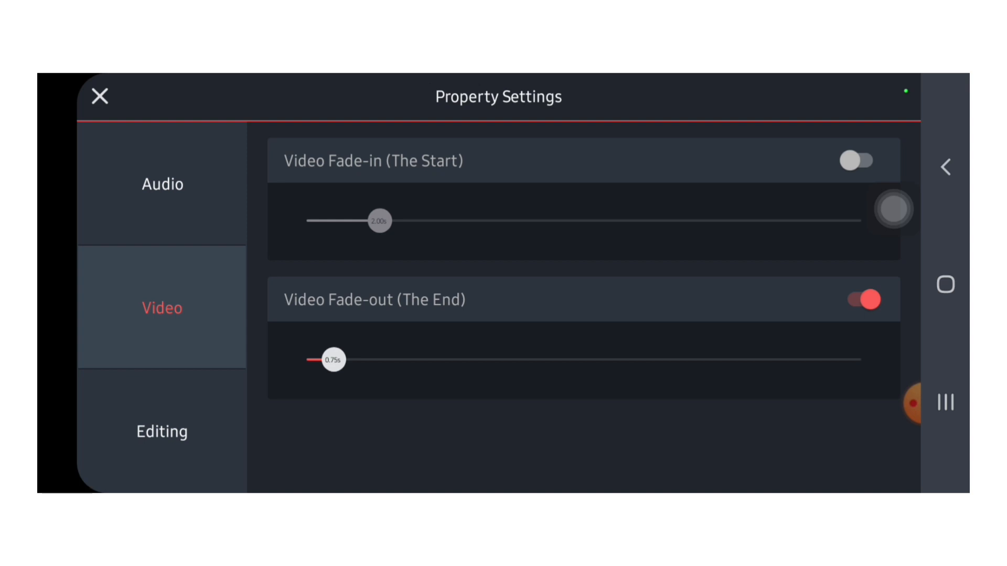
pyautogui.click(99, 97)
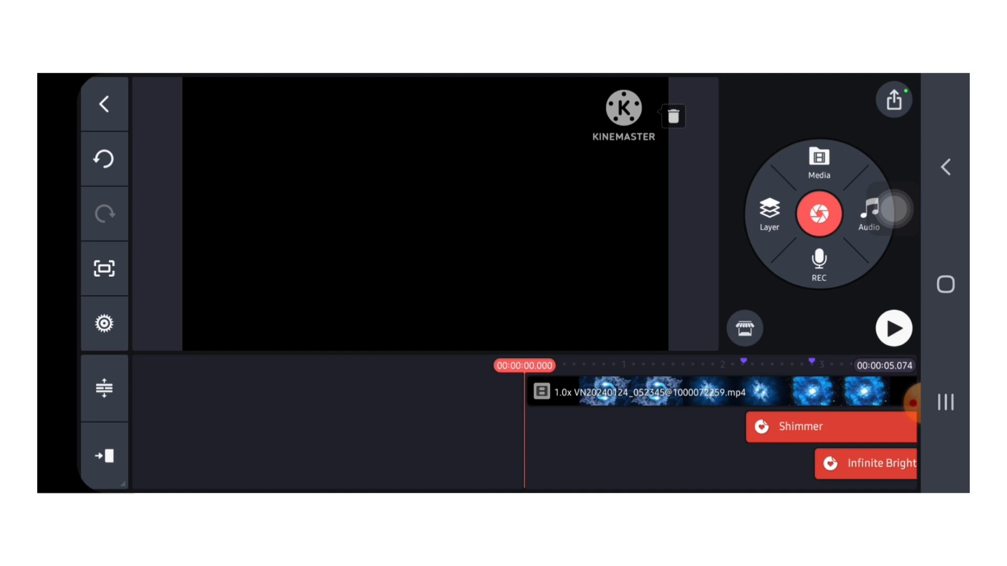
# Preview the intro, then save it as video at FHD 1080p, 30 fps, maximum bitrate
pyautogui.click(892, 328)
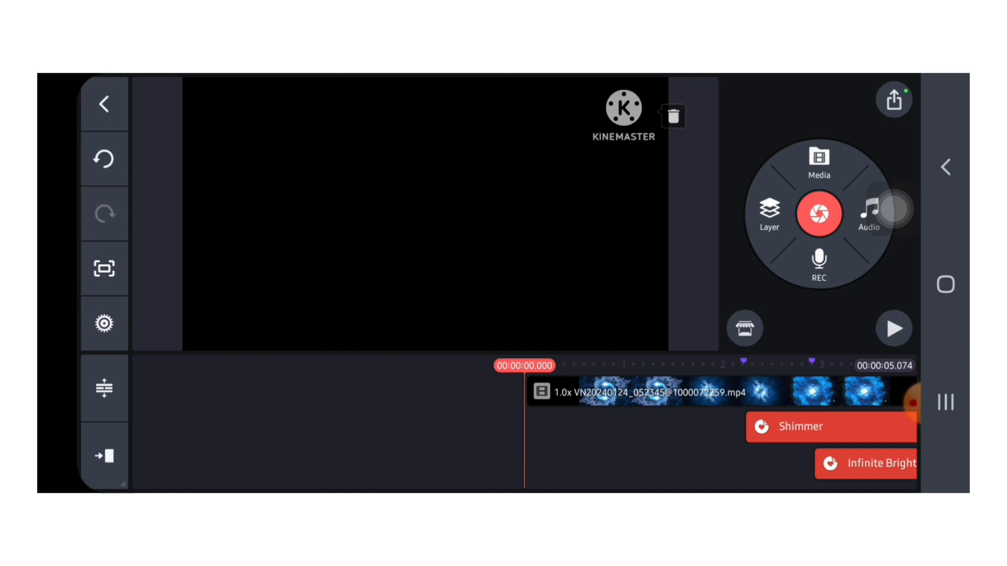
pyautogui.click(893, 329)
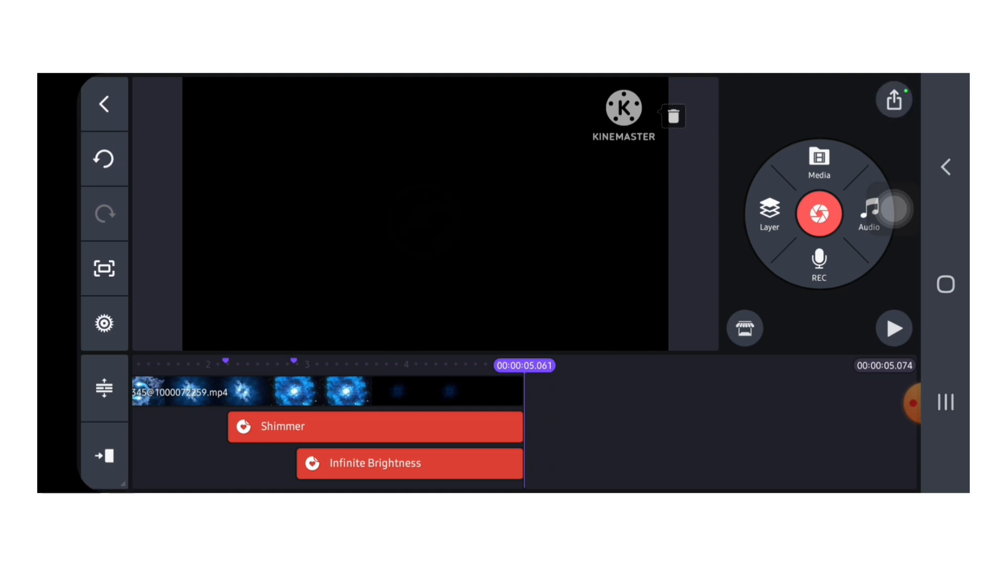
pyautogui.click(893, 99)
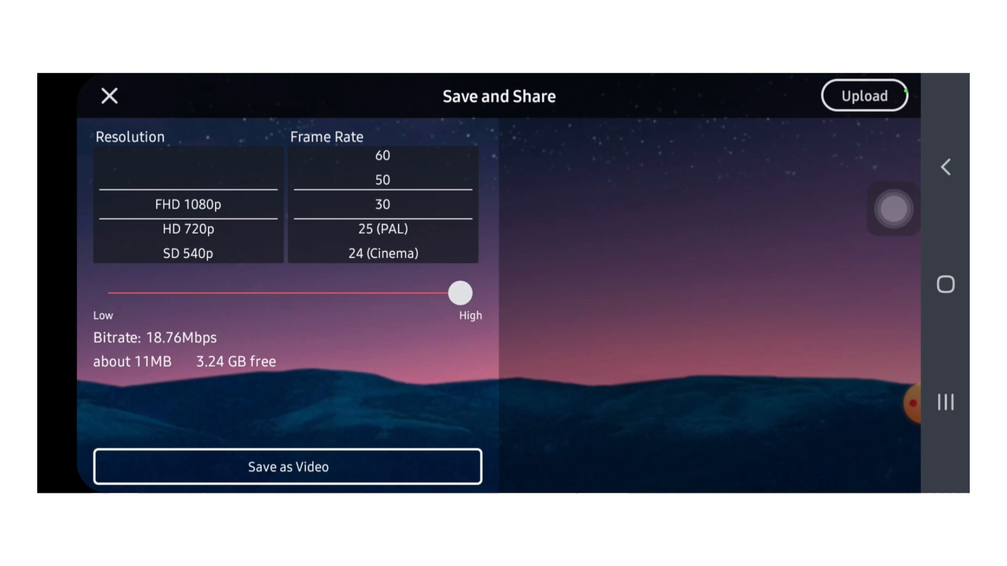
pyautogui.moveTo(458, 293); pyautogui.dragTo(467, 294)
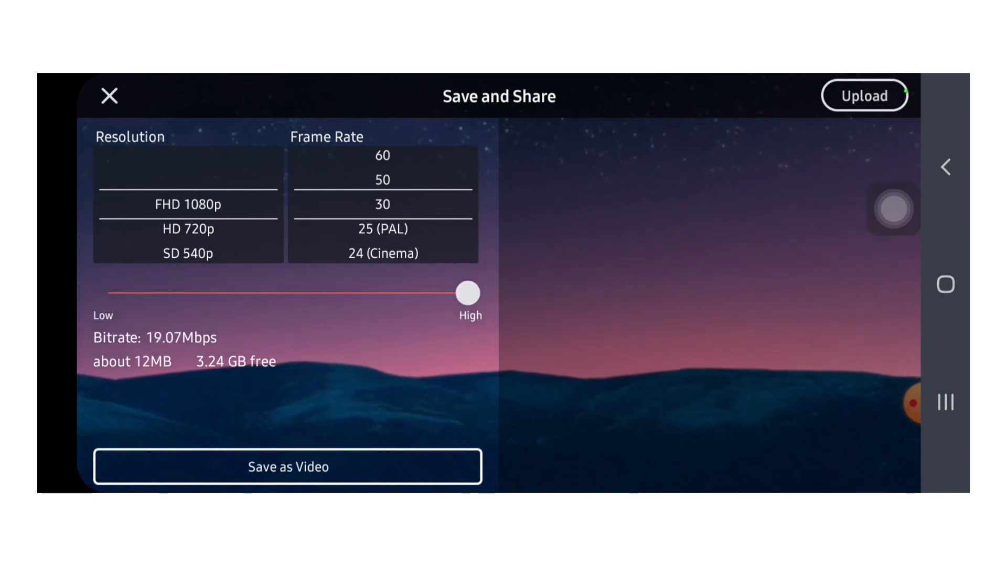
pyautogui.click(288, 466)
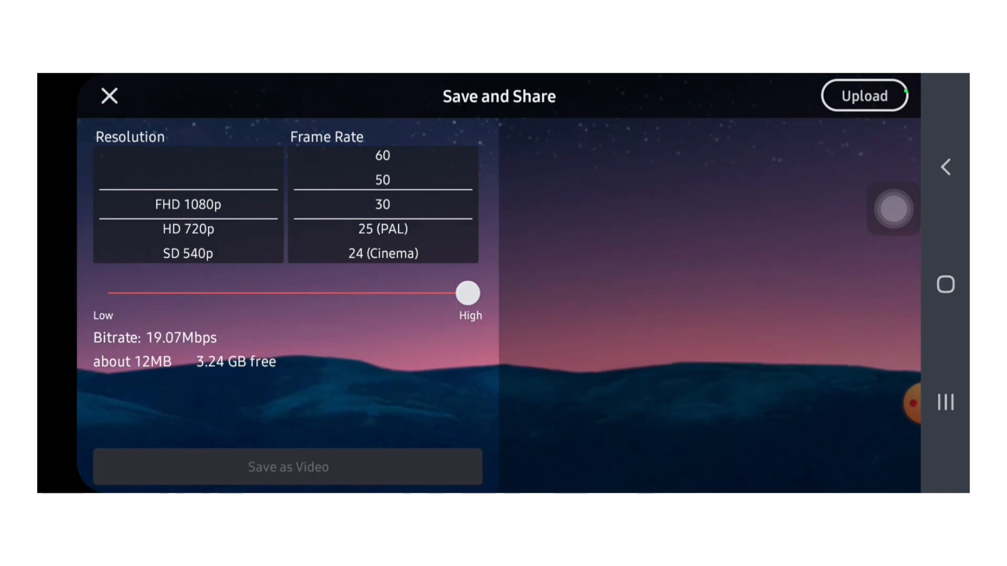